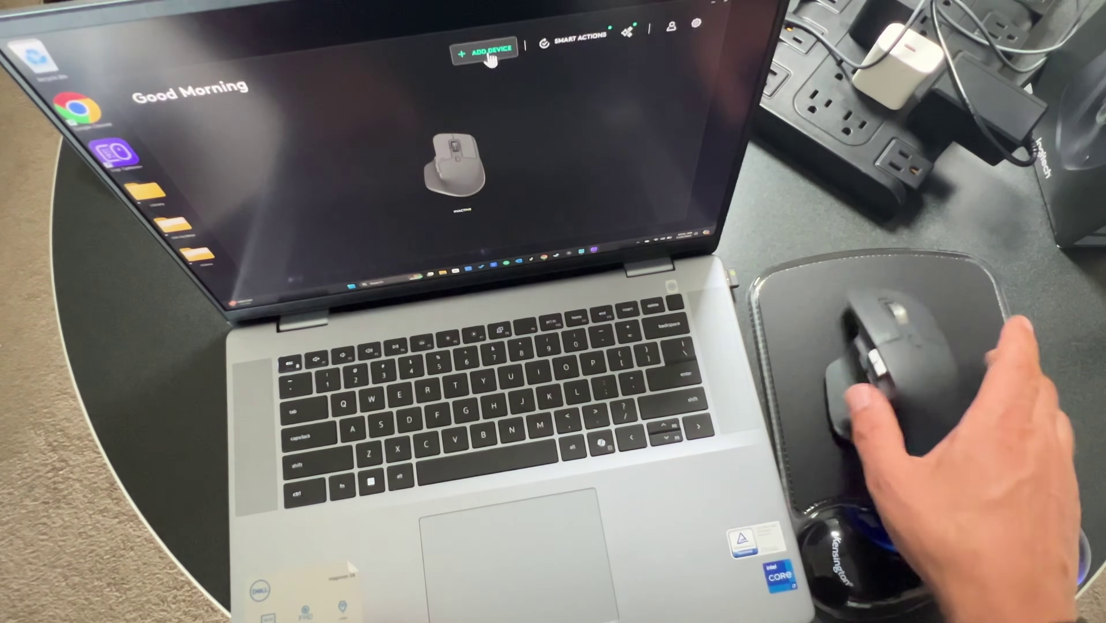
- Add a new device through the Logi Bolt receiver and let it search for the mouse
click(487, 51)
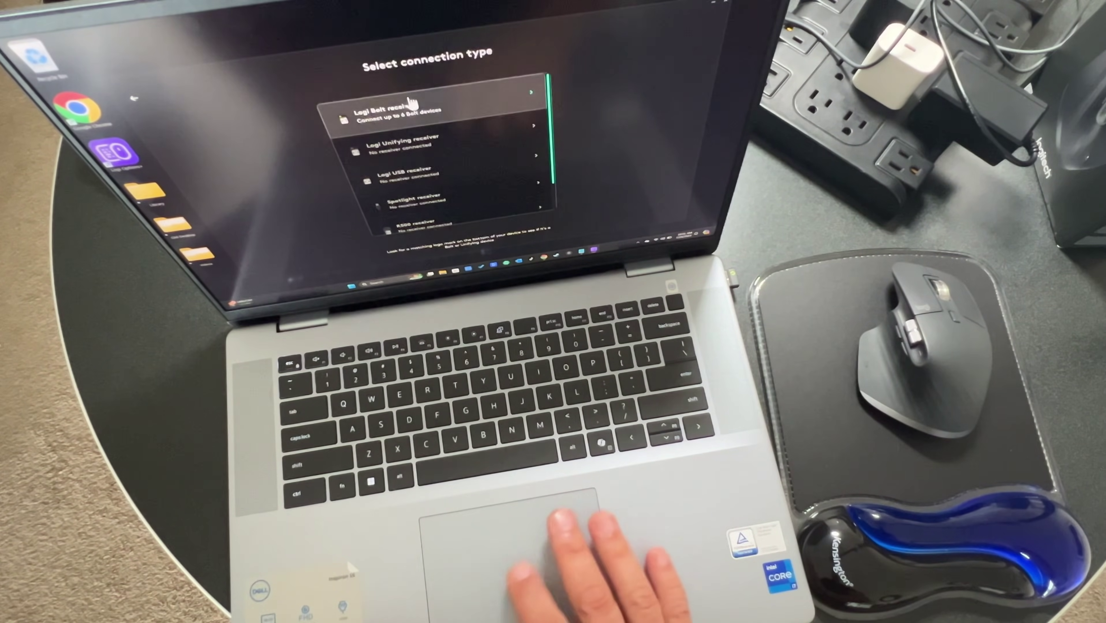
click(413, 113)
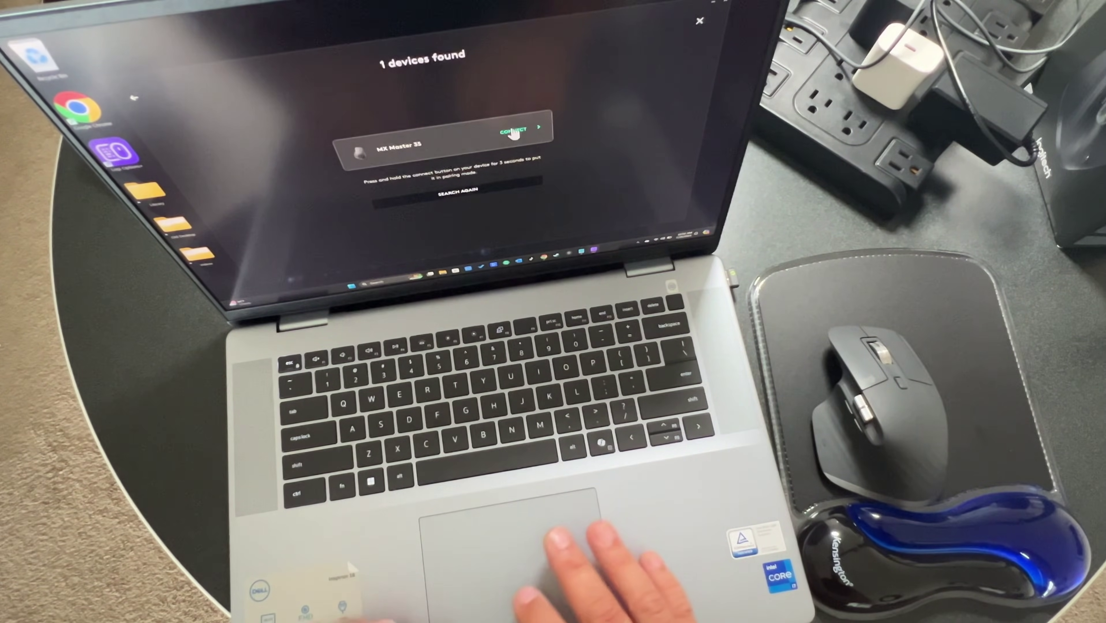
- Connect the found MX Master 3S via the Bolt receiver
click(516, 134)
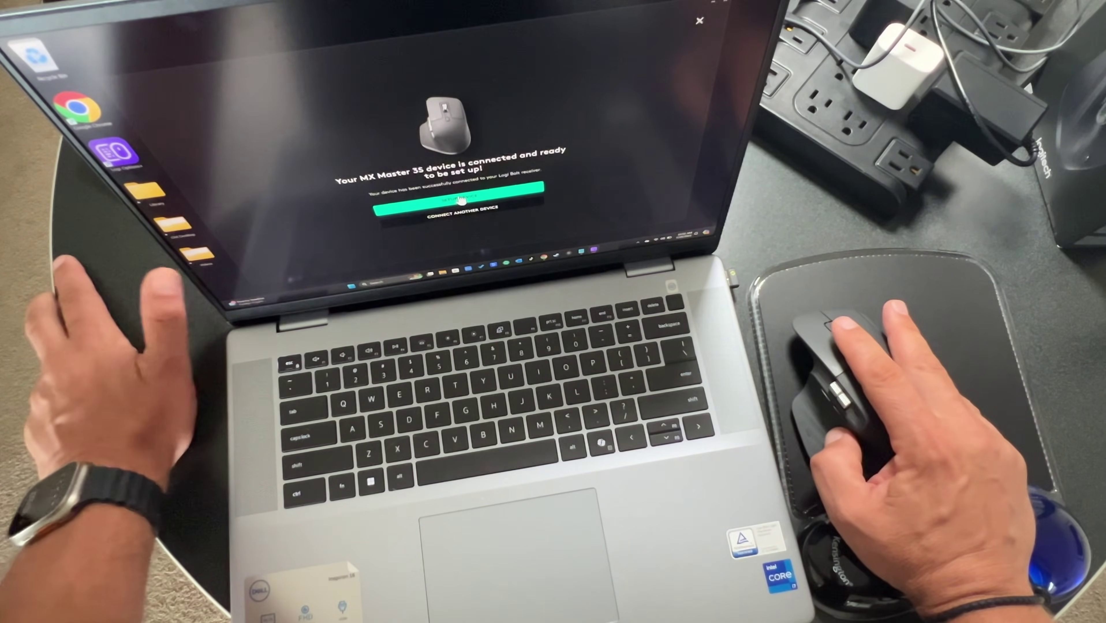
- Continue from the connected screen into the MX Master 3S onboarding walkthrough
click(461, 203)
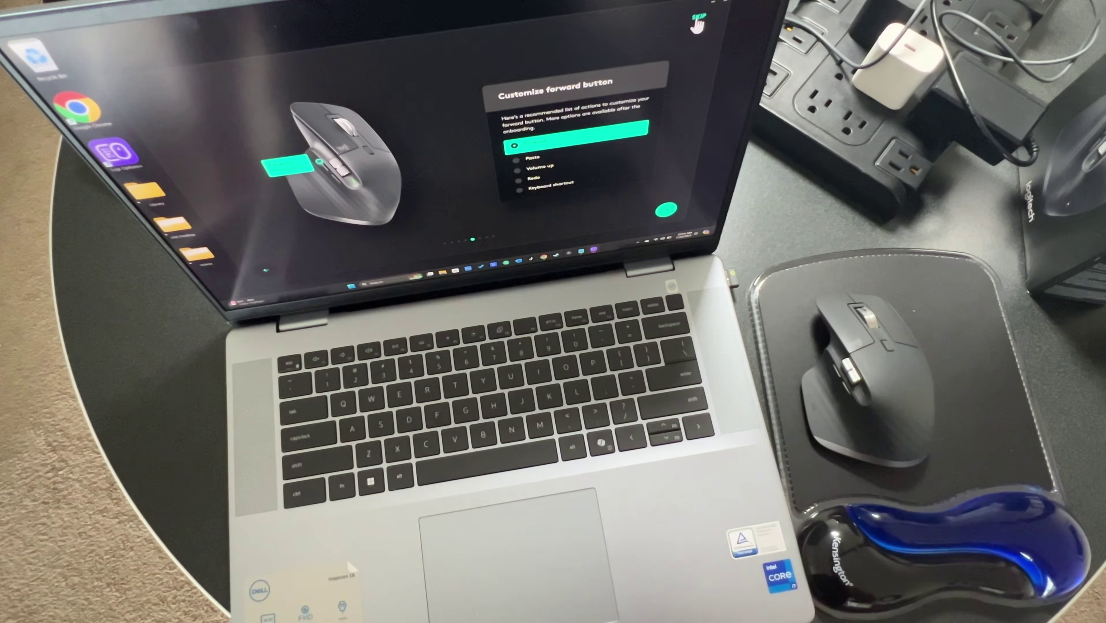
- Skip the remaining onboarding for the MX Master 3S
click(699, 15)
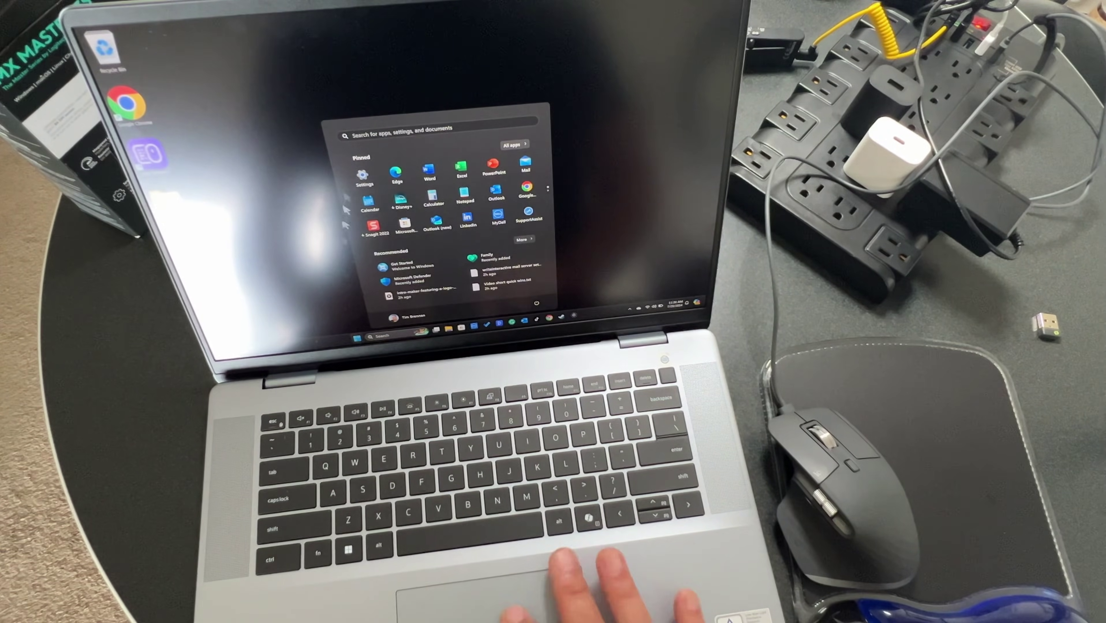
- Go to Windows Settings and its Bluetooth & devices page
click(364, 173)
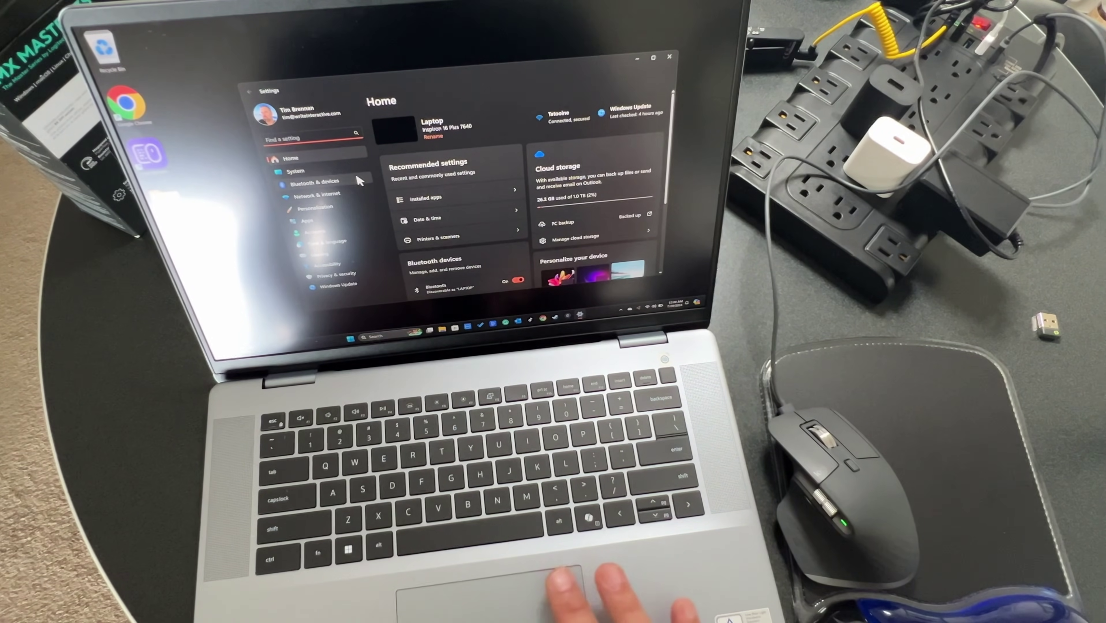
click(313, 181)
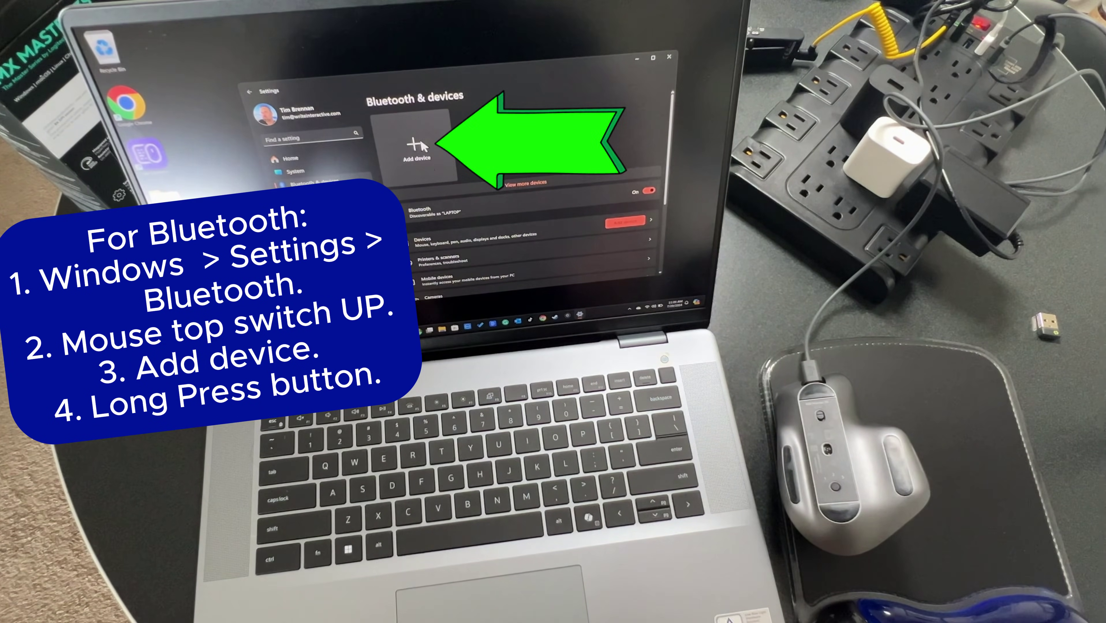
- Pair the MX Master 3S over Bluetooth and close the pairing window once ready
click(415, 146)
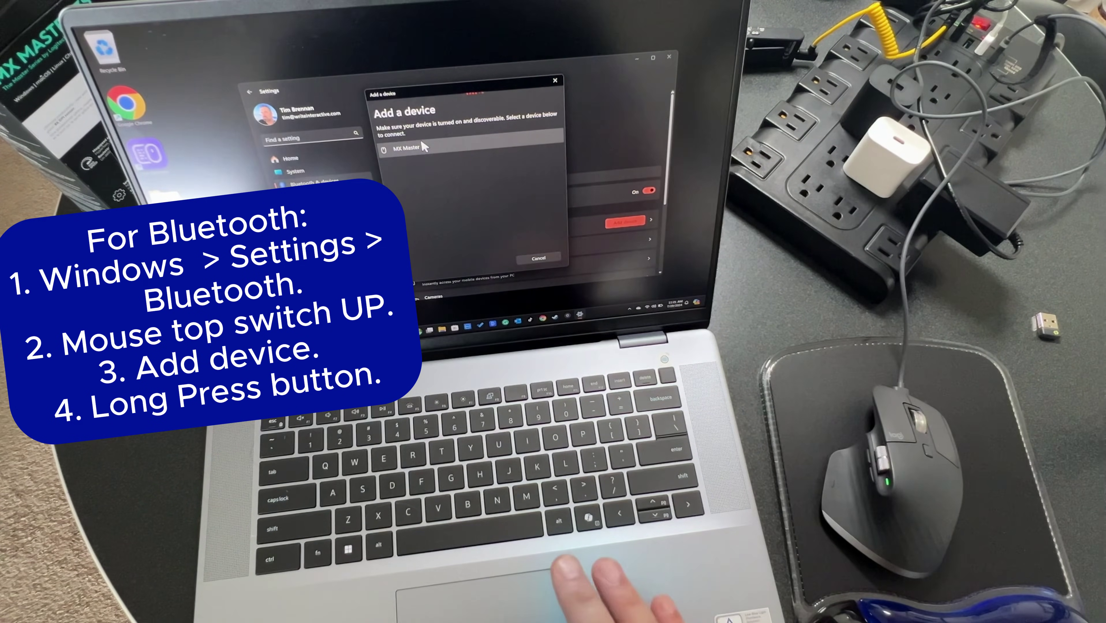
click(405, 148)
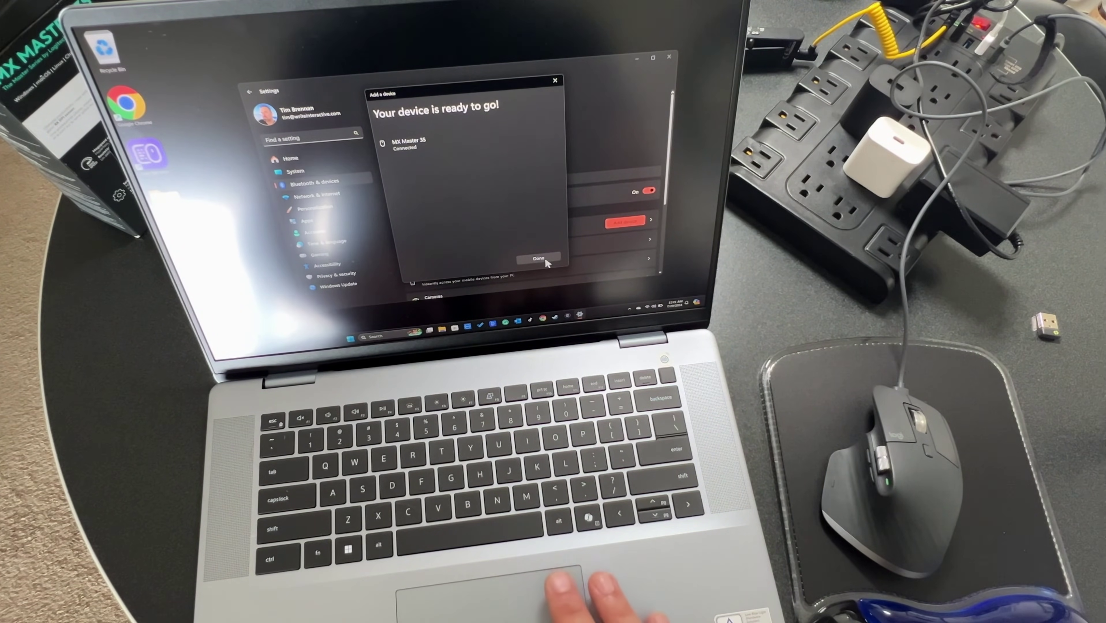
click(539, 264)
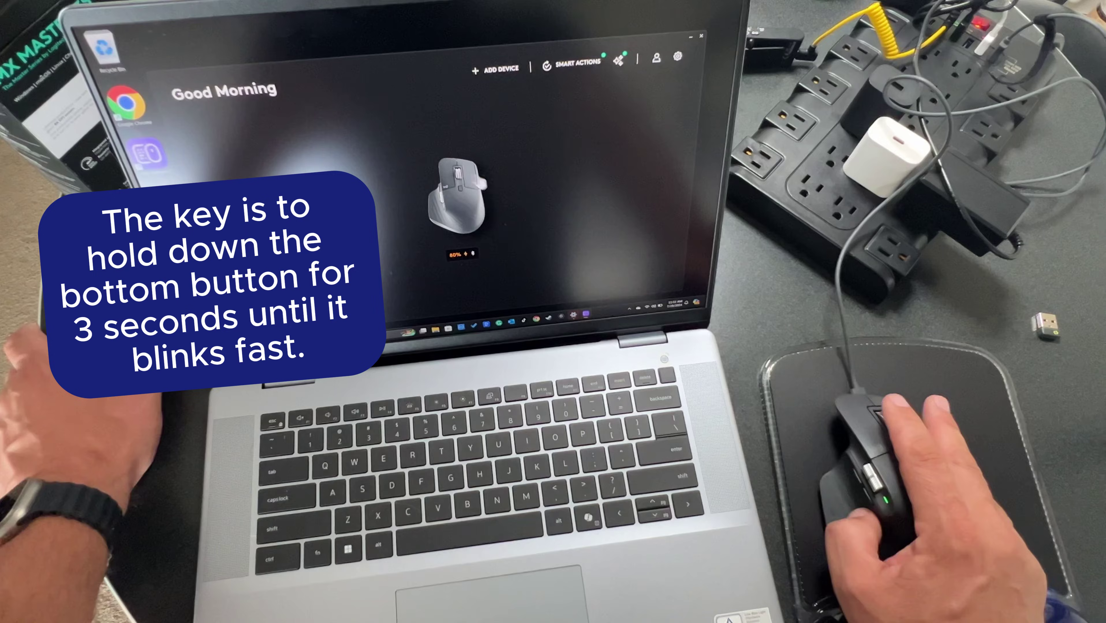
- View the Logi Options+ application settings showing version 1.78 up to date
click(571, 64)
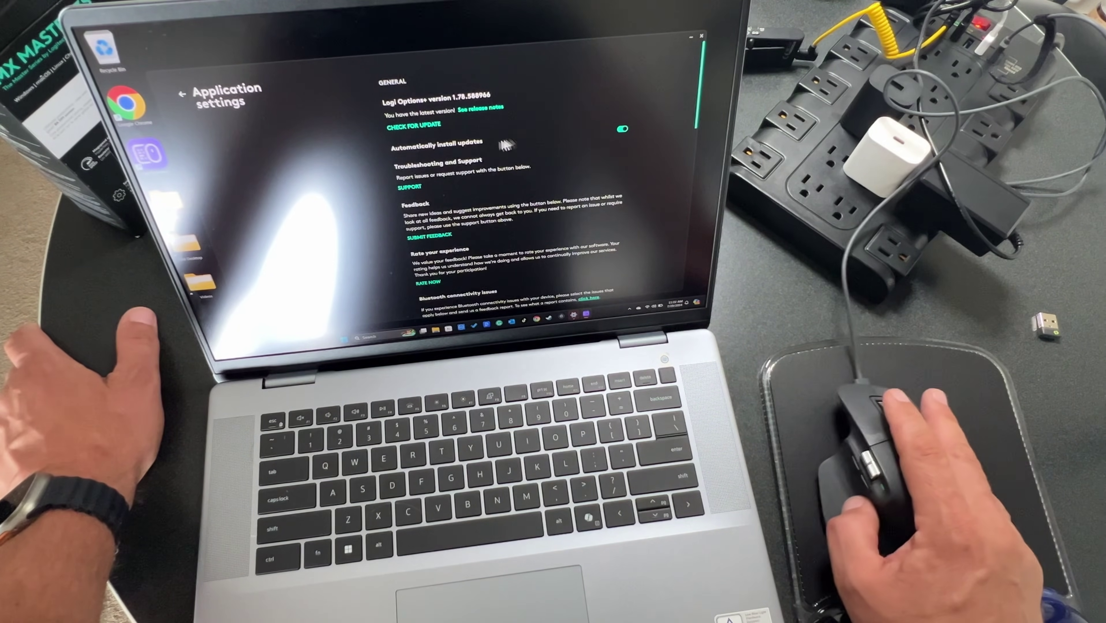
- Show the MX Master 3S Point and Scroll settings for its wheels and pointer speed
click(183, 96)
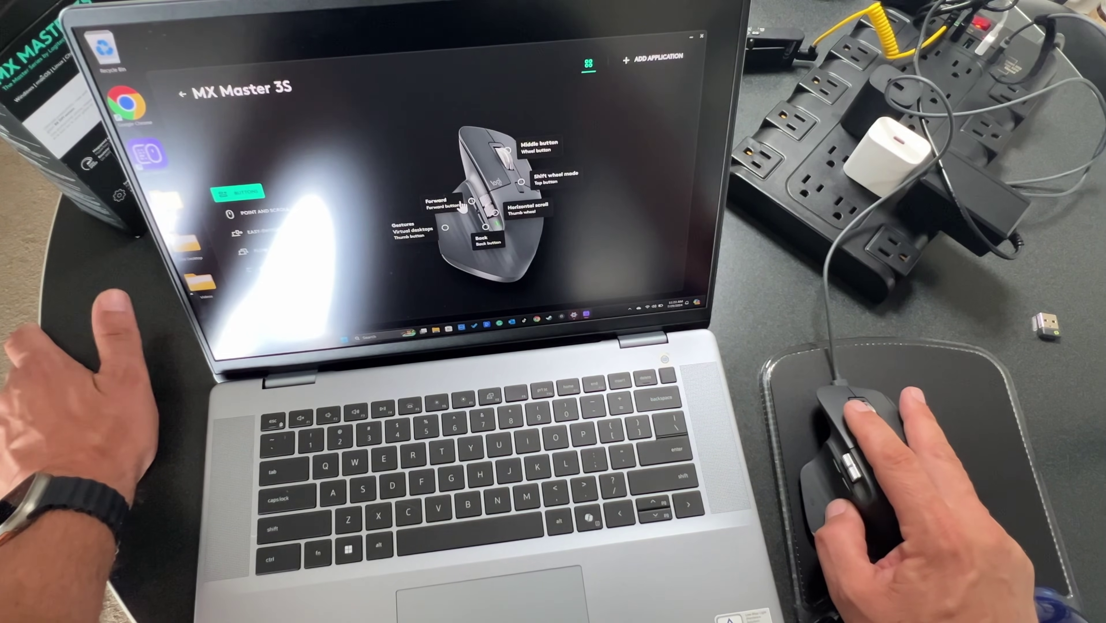
click(257, 213)
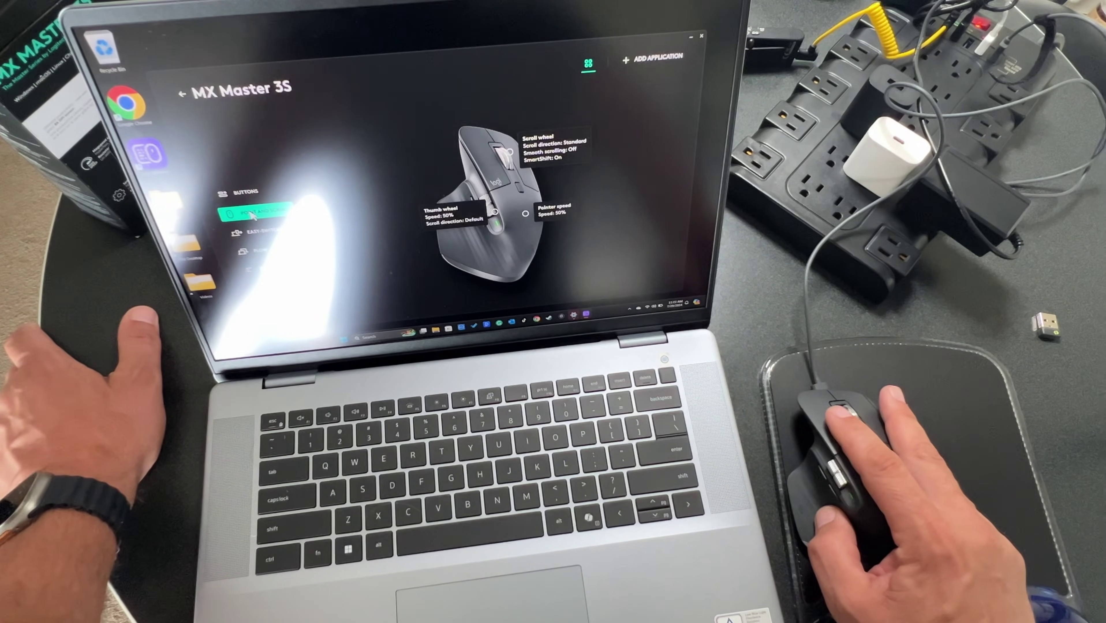